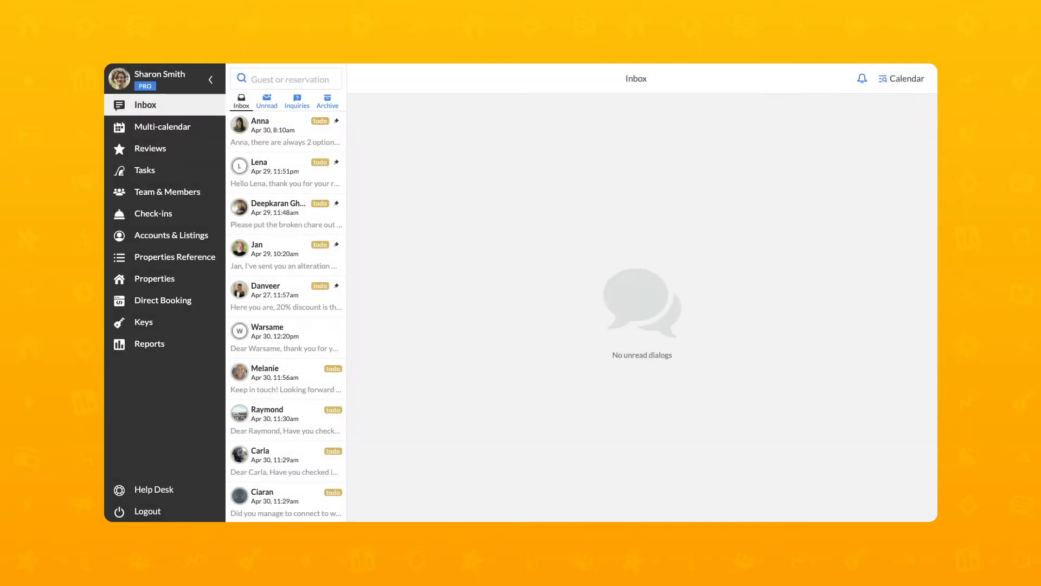
left_click(284, 132)
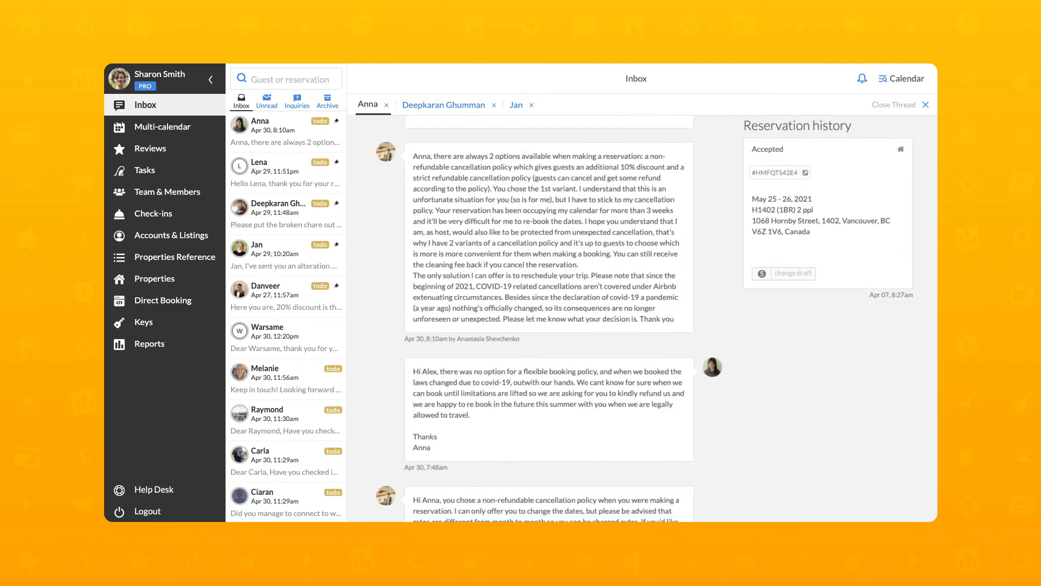
scroll("up", 3)
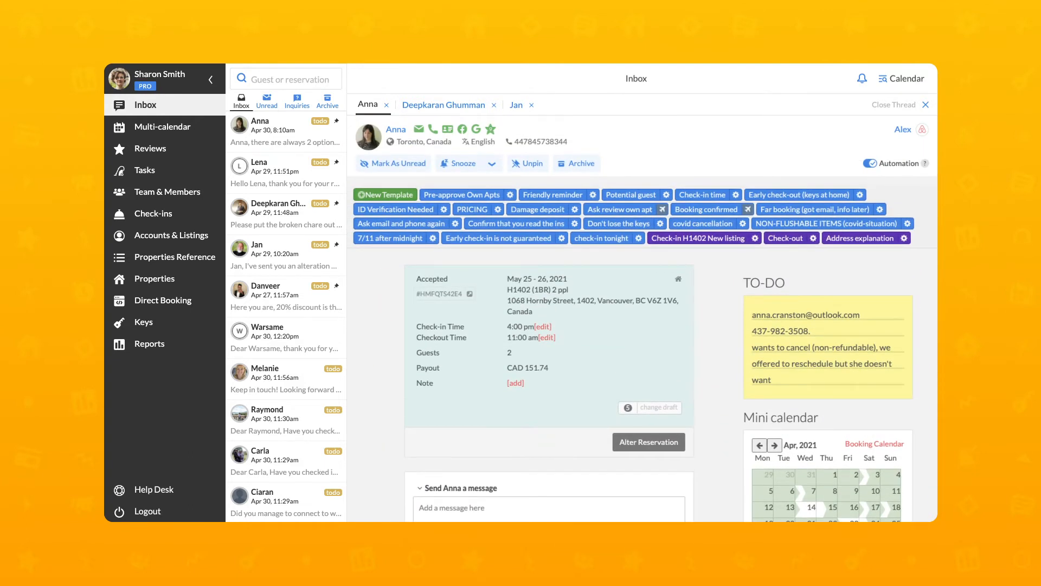
mouse_move(396, 129)
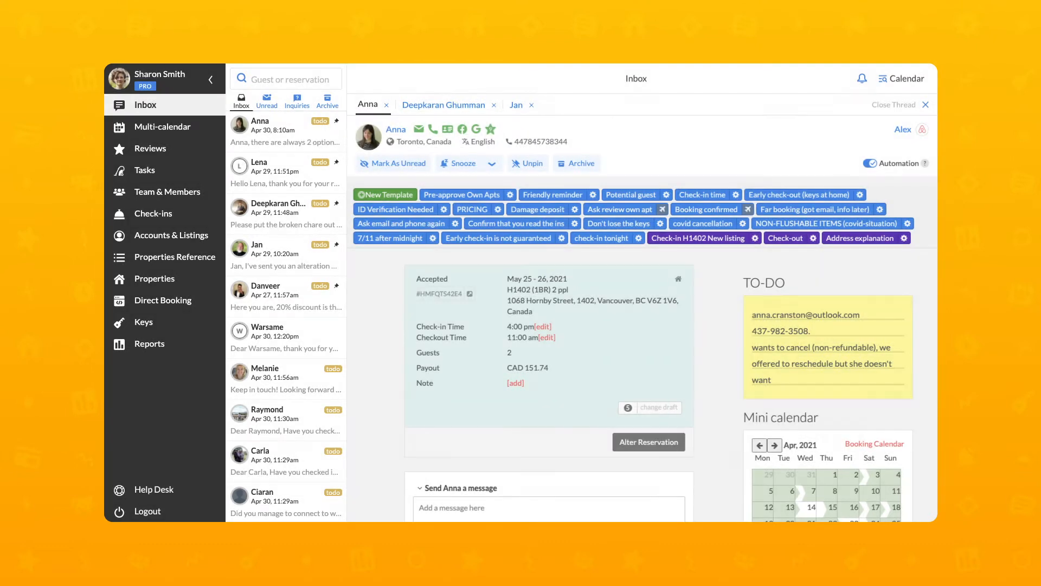
left_click(396, 129)
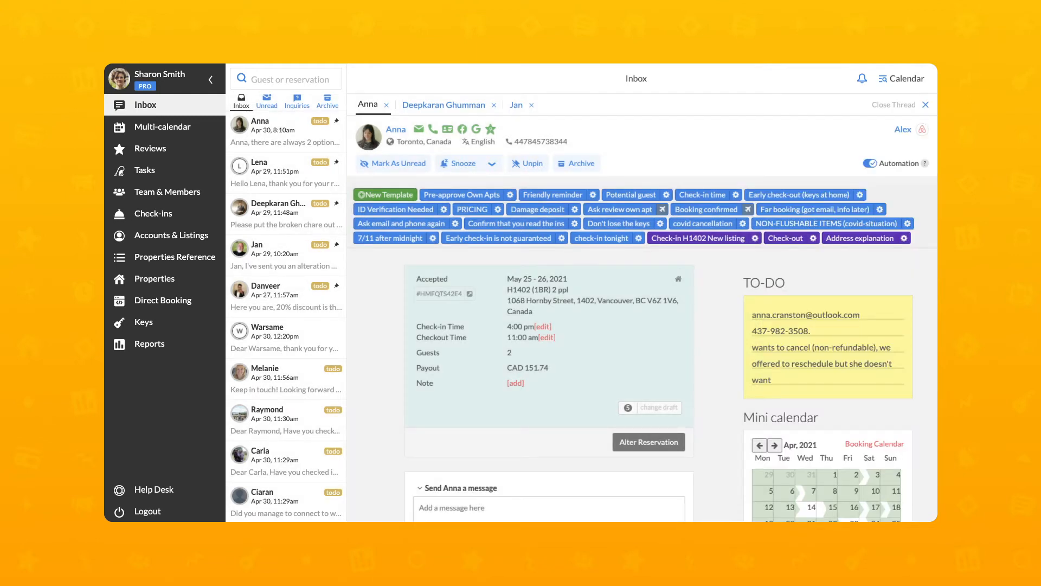
left_click(443, 104)
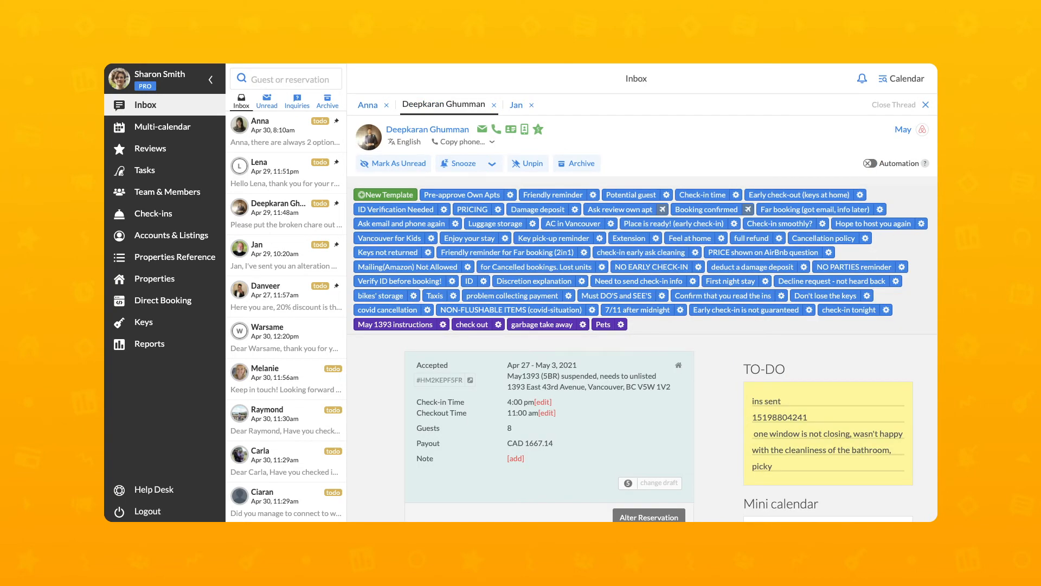
left_click(517, 105)
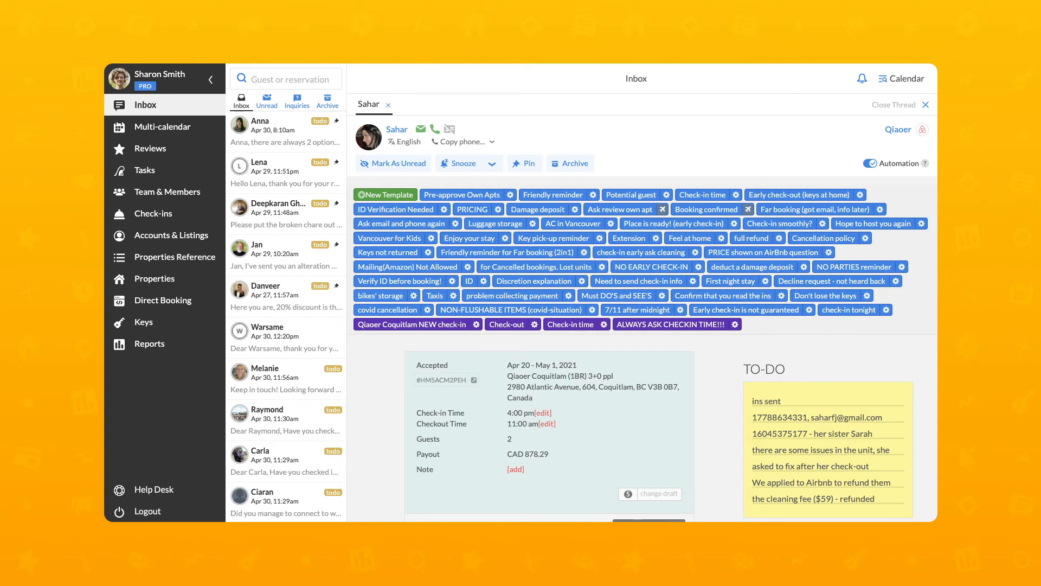
mouse_move(524, 162)
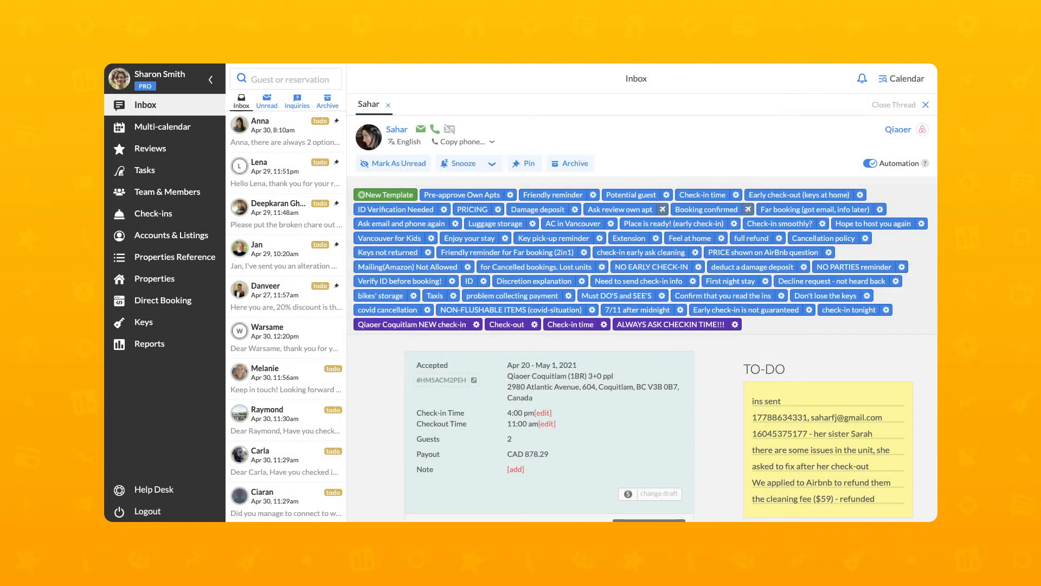
mouse_move(392, 163)
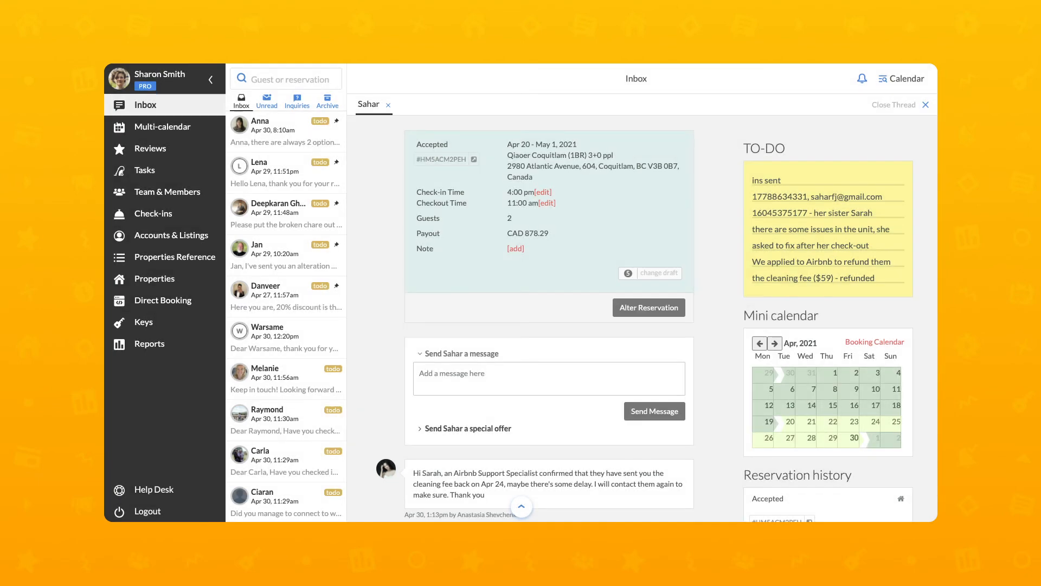
Review Sahar's refunded cleaning fee TO-DO note, then go to the iGMS Help Desk.
left_click(467, 428)
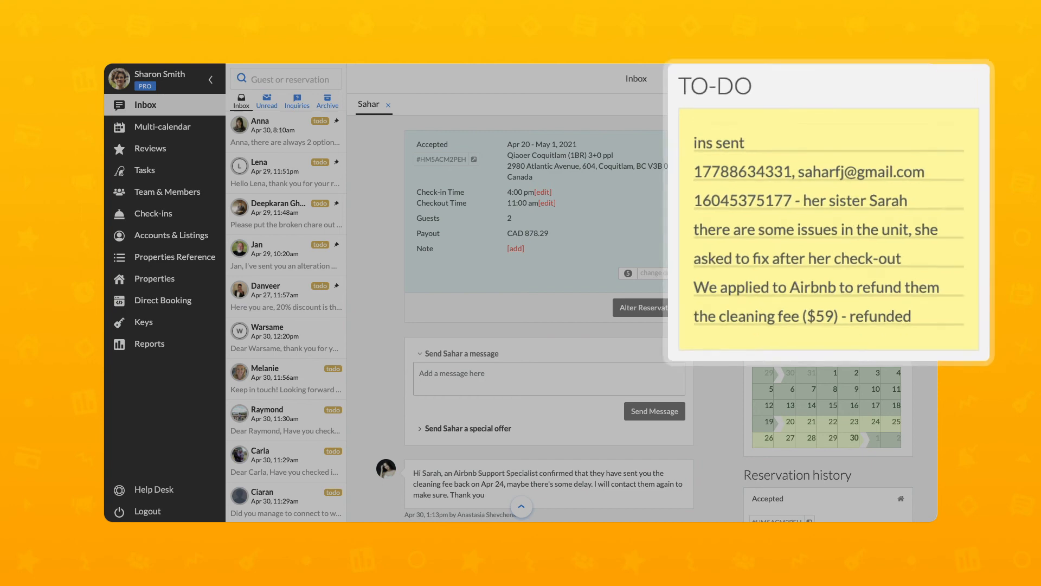
left_click(154, 490)
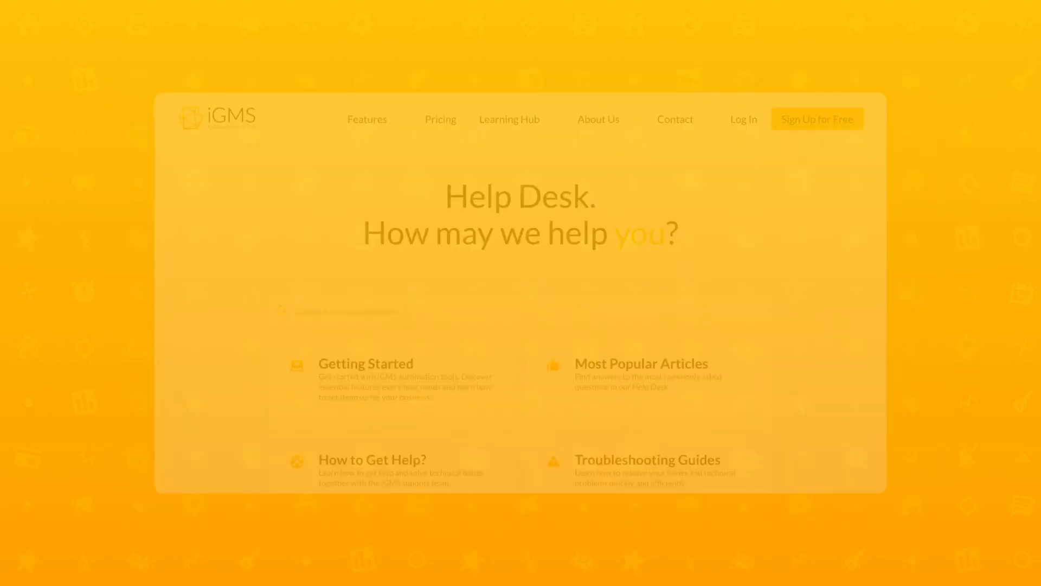